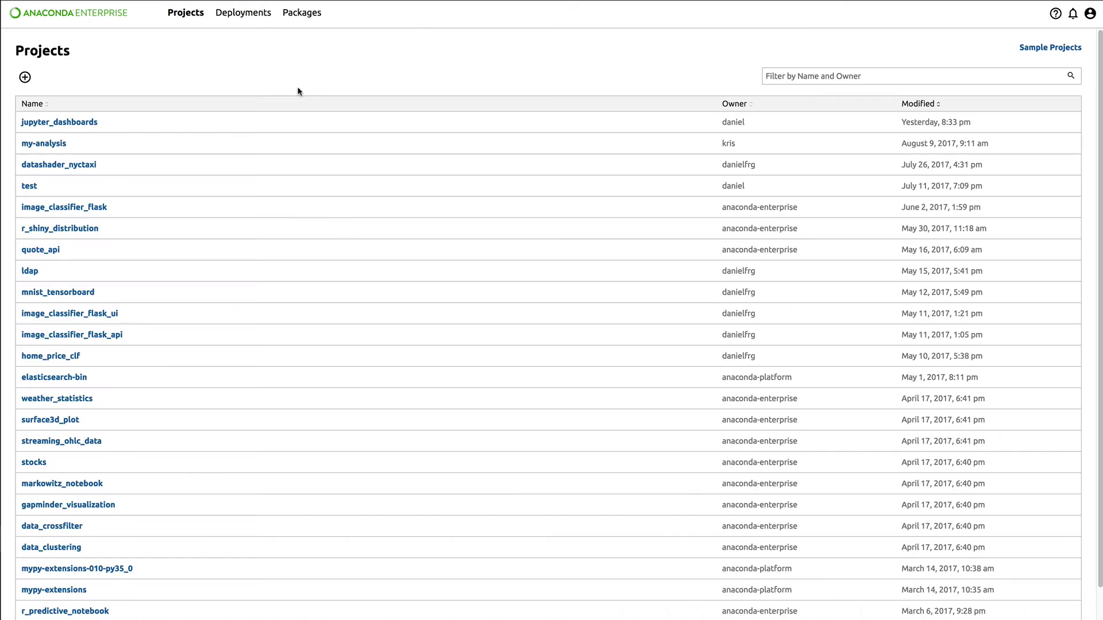
Deploy gapminder_visualization with the default revision and command, and open the running app.
{"action": "left_click", "coordinate": [67, 505]}
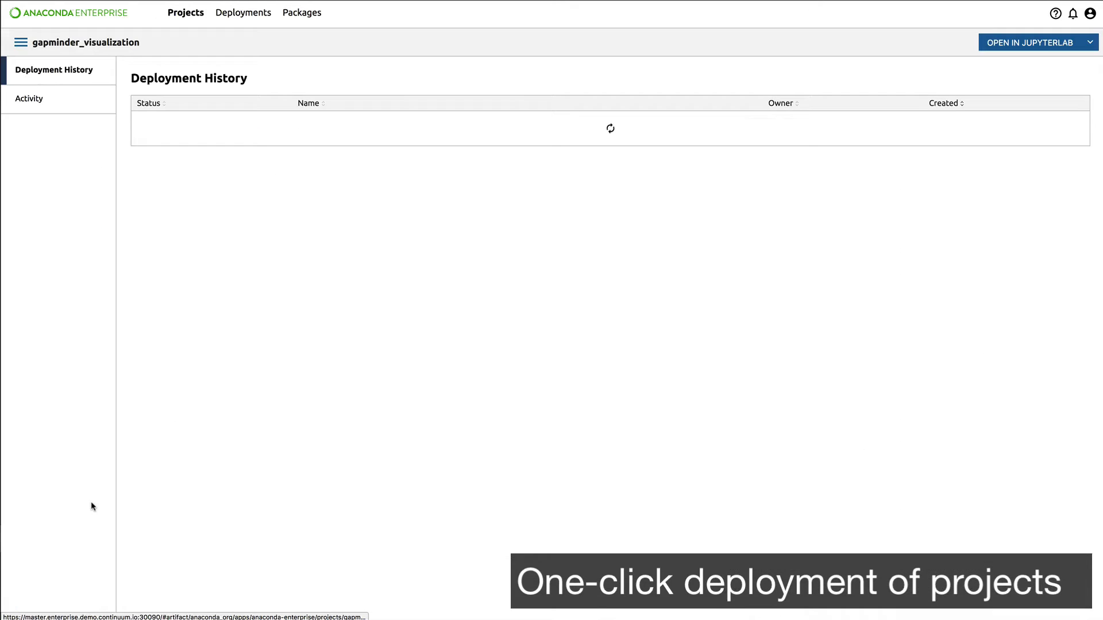
{"action": "left_click", "coordinate": [29, 127]}
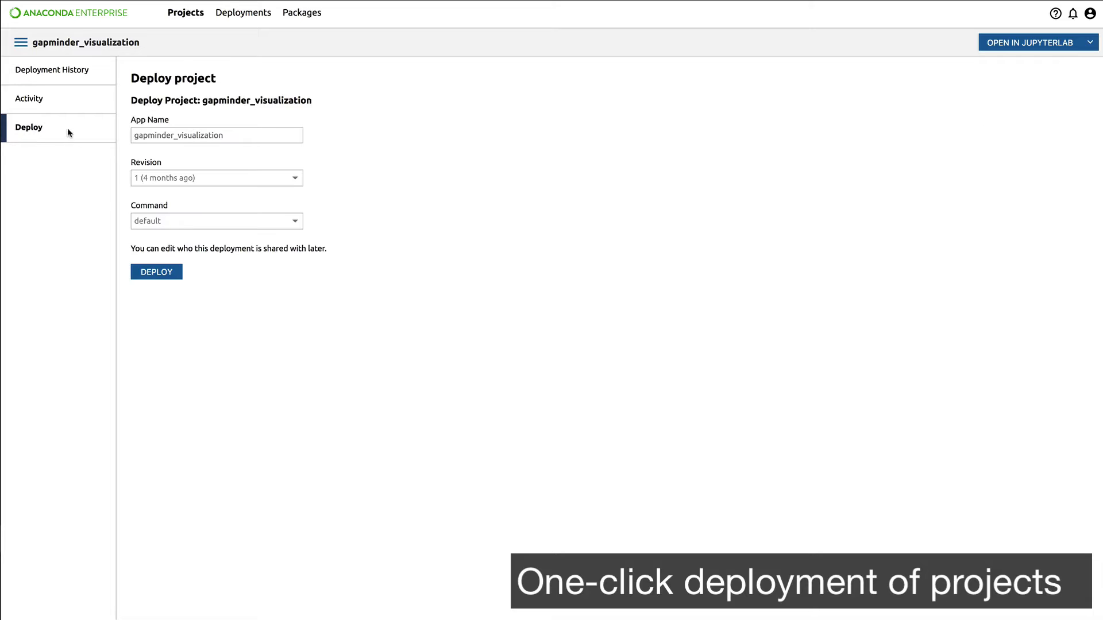
{"action": "left_click", "coordinate": [157, 272]}
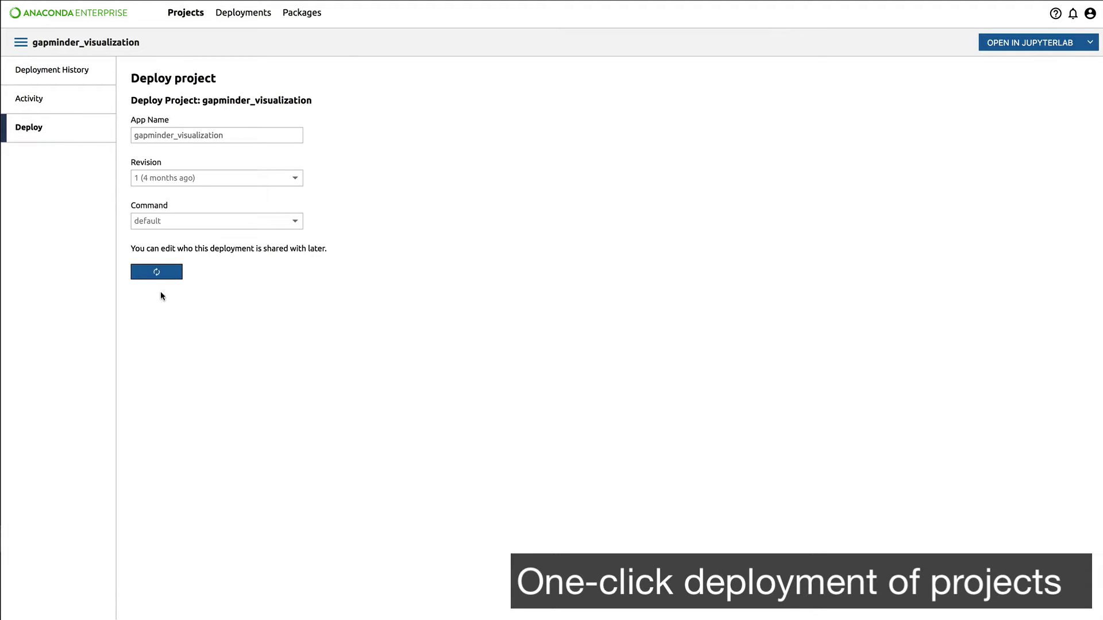
{"action": "left_click", "coordinate": [156, 272]}
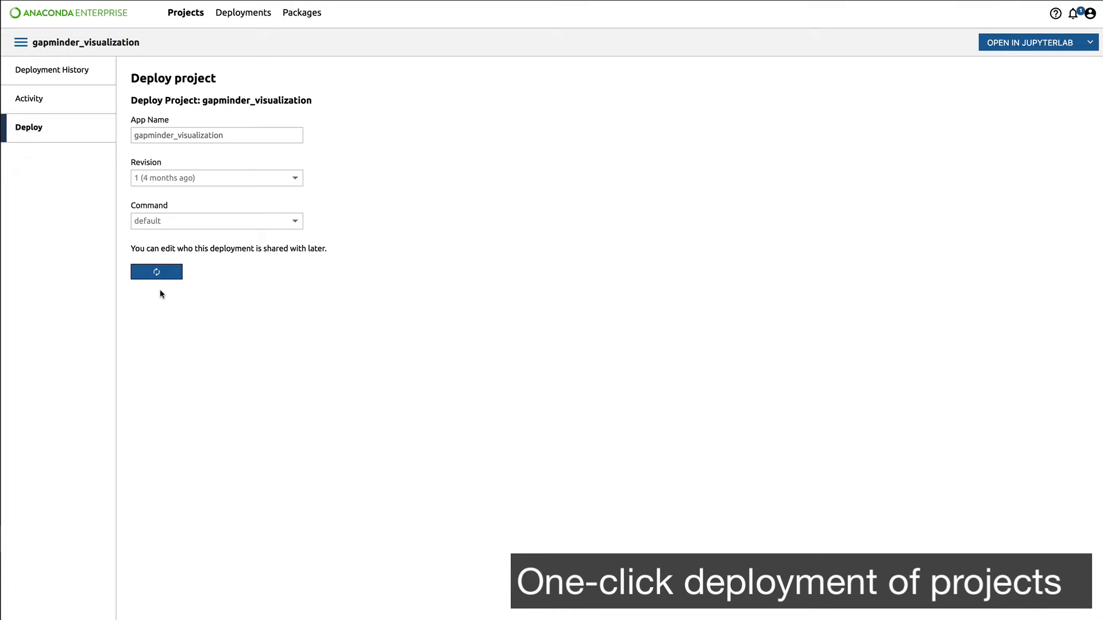
{"action": "left_click", "coordinate": [155, 272]}
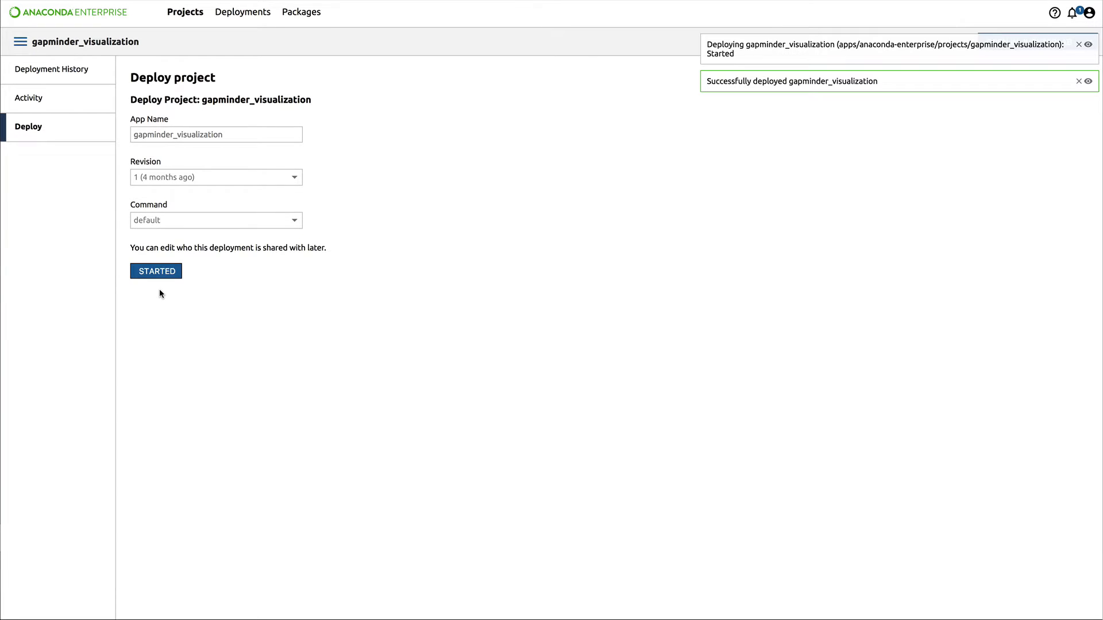
{"action": "left_click", "coordinate": [156, 272]}
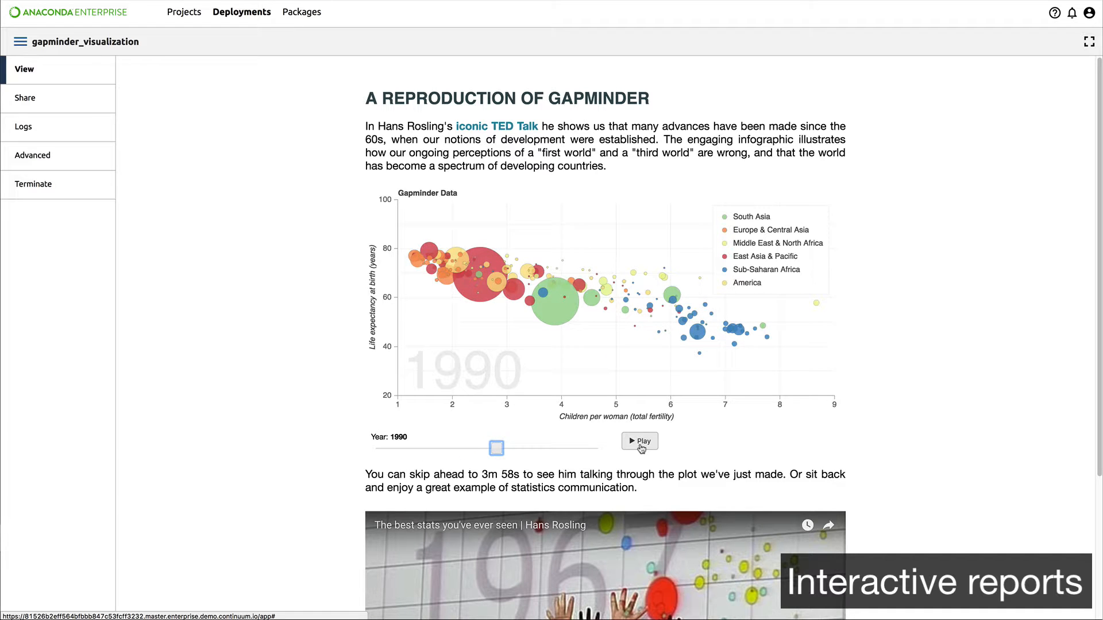
Play the Gapminder chart animation through the years.
{"action": "left_click", "coordinate": [639, 441]}
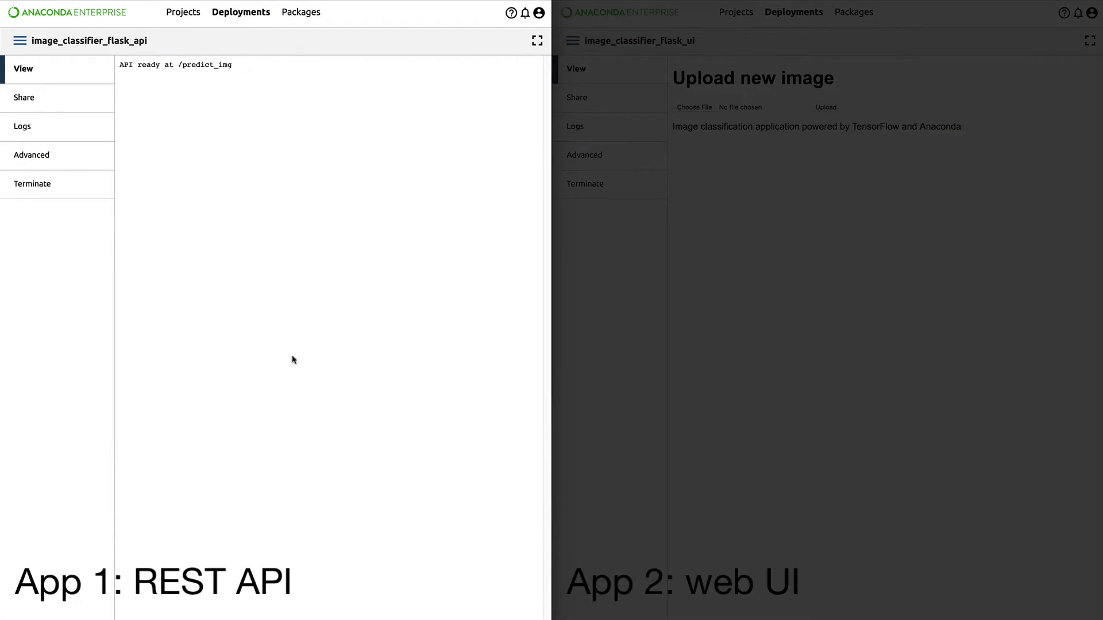
Reveal the classifier API's URL and token, then upload image.jpg from Downloads to the web UI.
{"action": "left_click", "coordinate": [32, 155]}
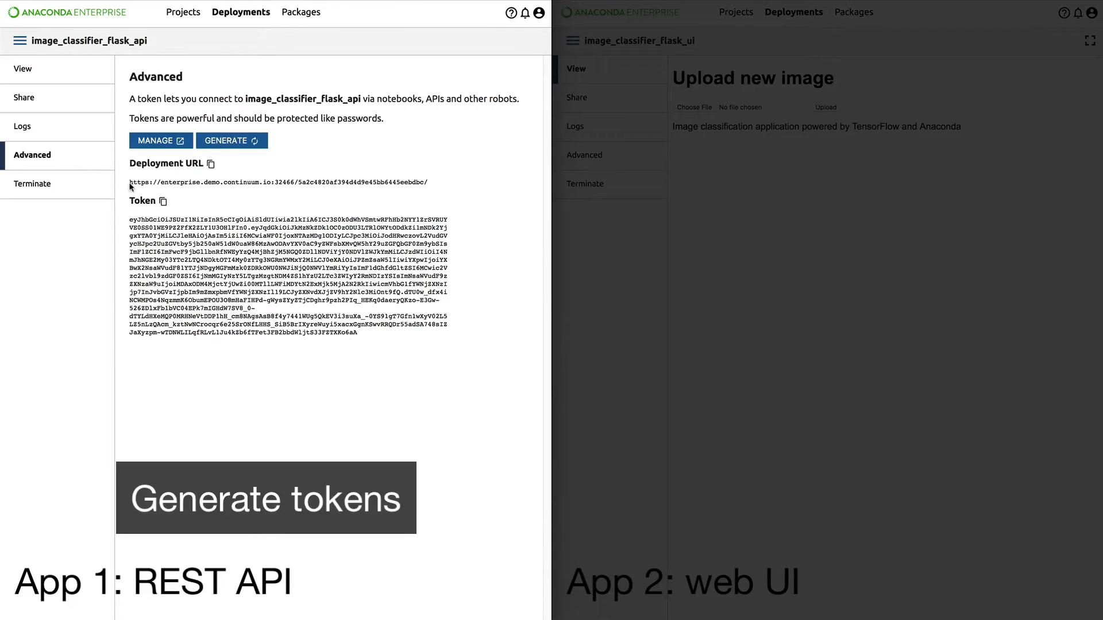
{"action": "mouse_move", "coordinate": [420, 210]}
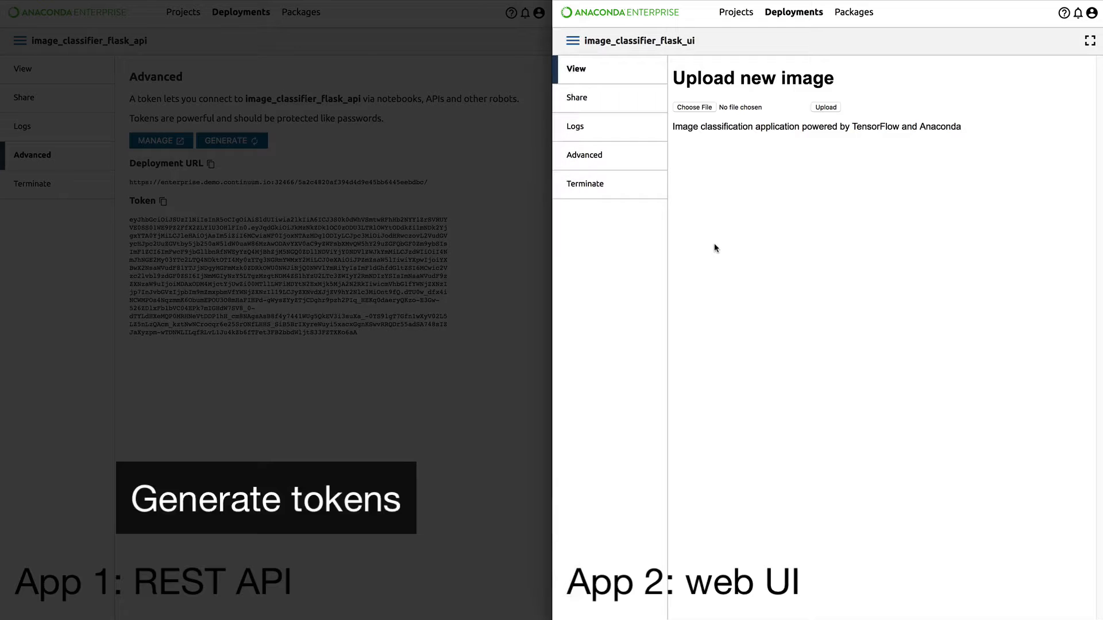
{"action": "left_click", "coordinate": [693, 108]}
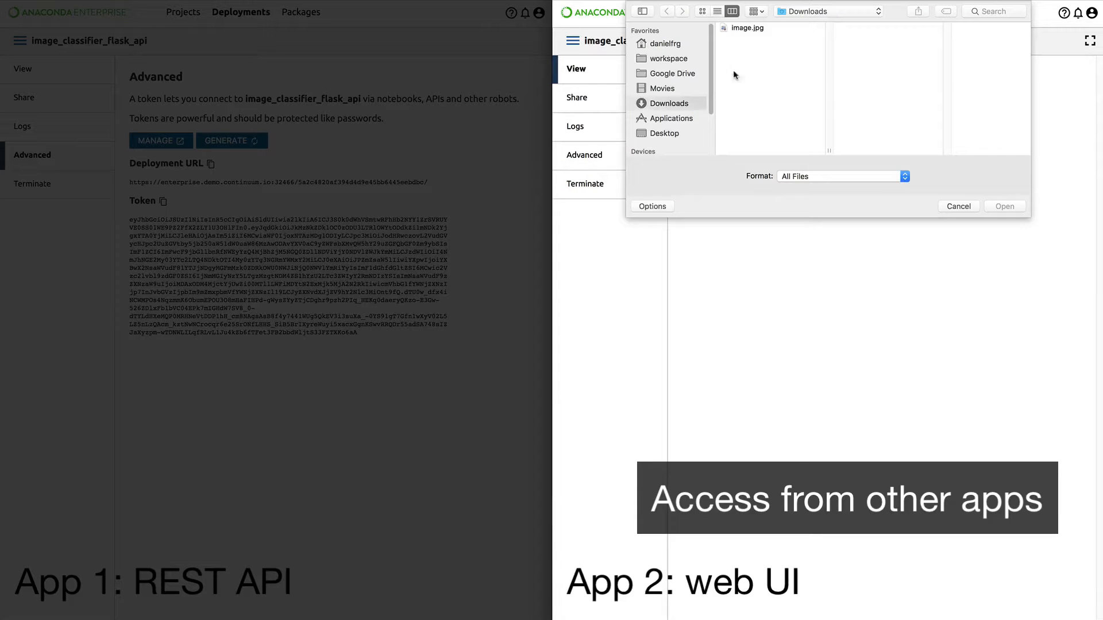
{"action": "left_click", "coordinate": [746, 28]}
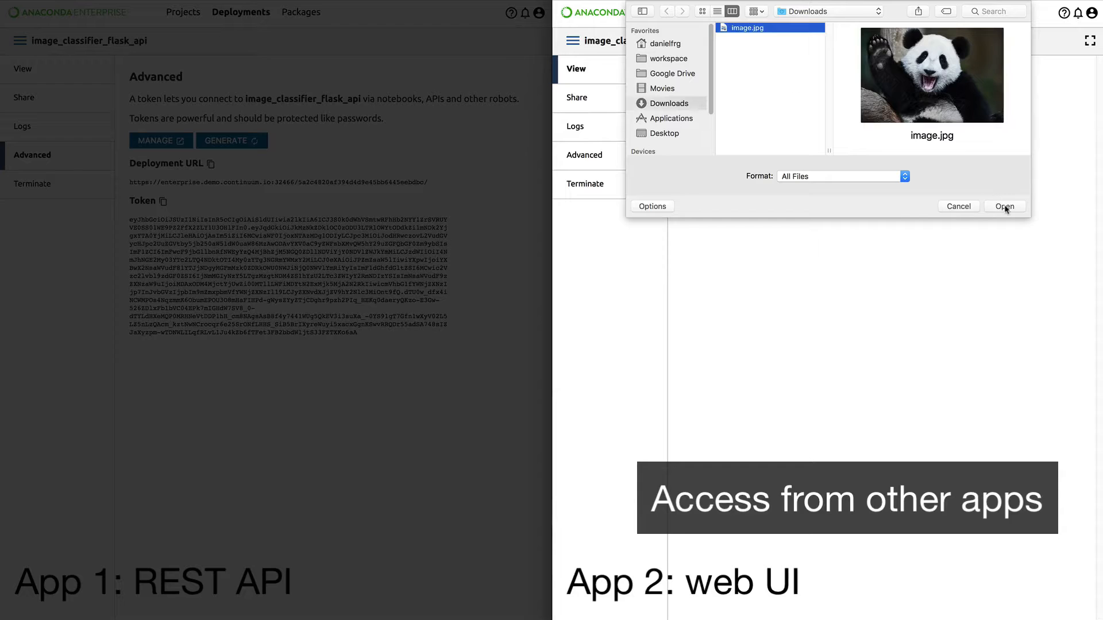
{"action": "left_click", "coordinate": [1005, 206]}
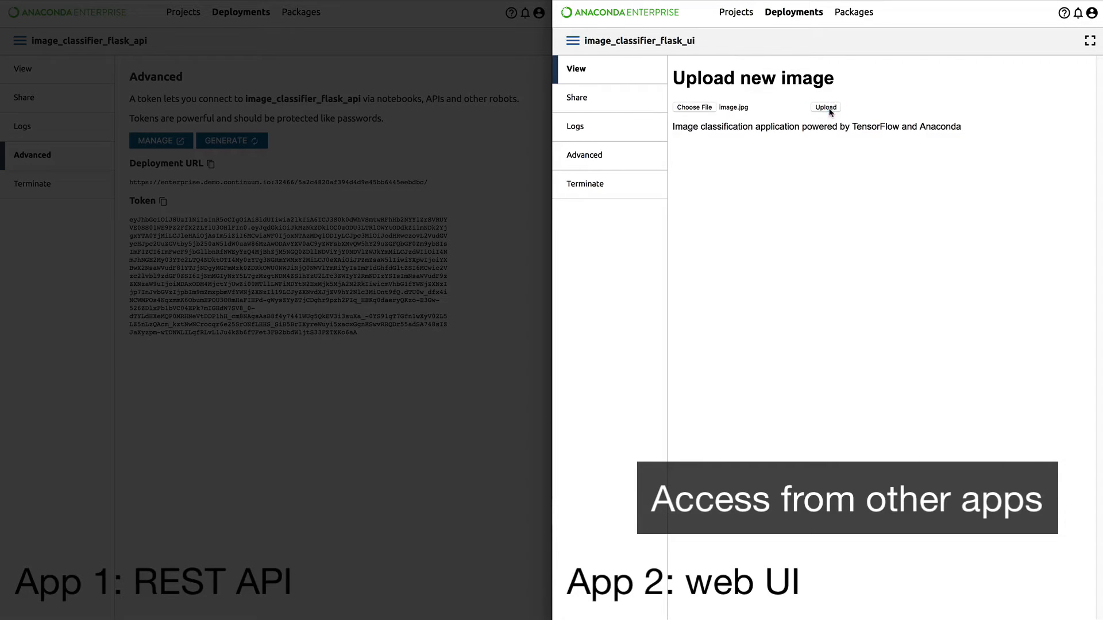
{"action": "left_click", "coordinate": [825, 108]}
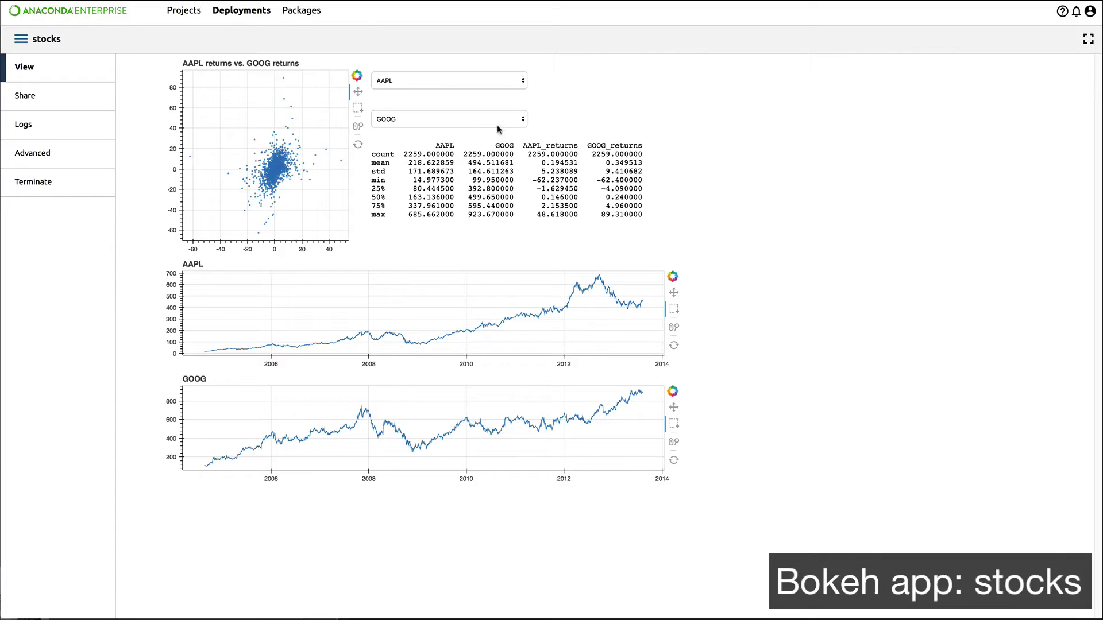
Compare INTC with BRCM in the stocks app and box-select several clusters of return points.
{"action": "left_click", "coordinate": [448, 81]}
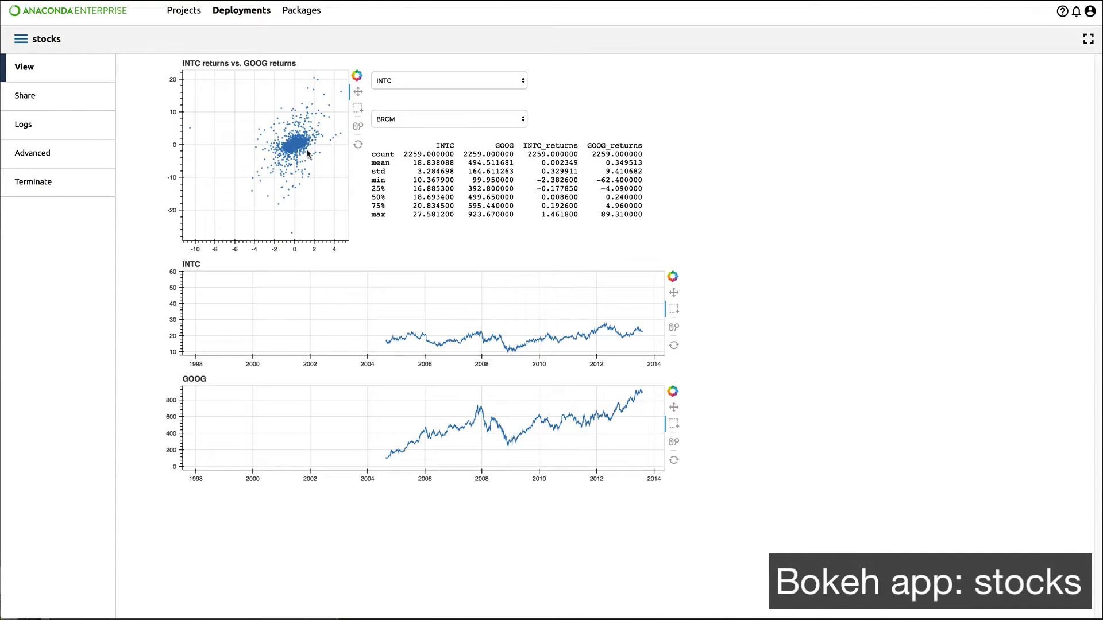
{"action": "left_click", "coordinate": [448, 119]}
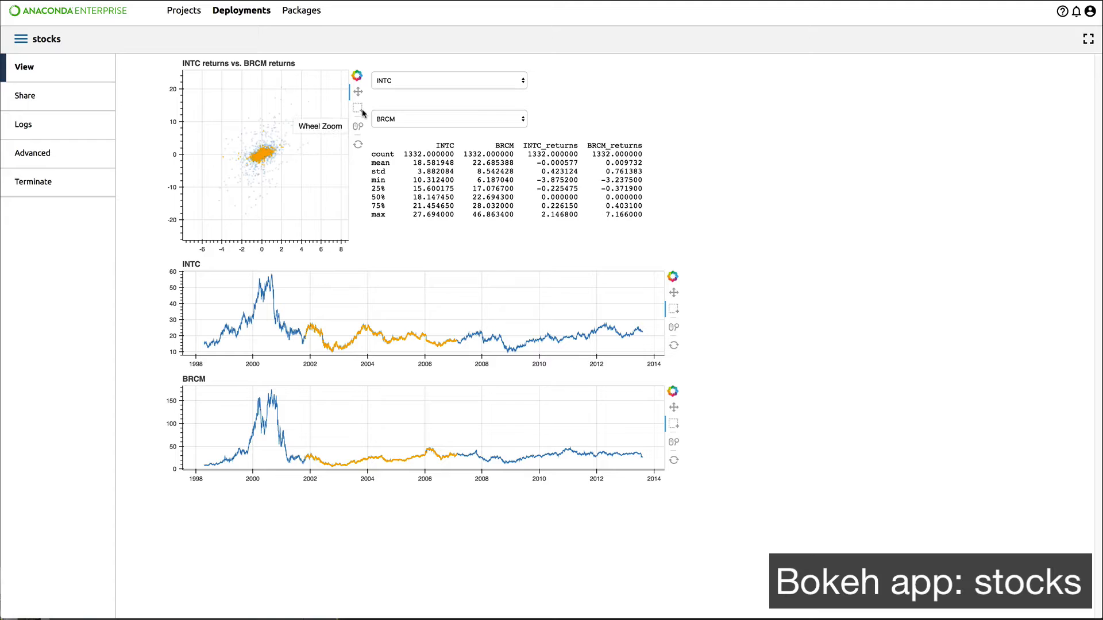
{"action": "left_click_drag", "start_coordinate": [248, 144], "coordinate": [278, 172]}
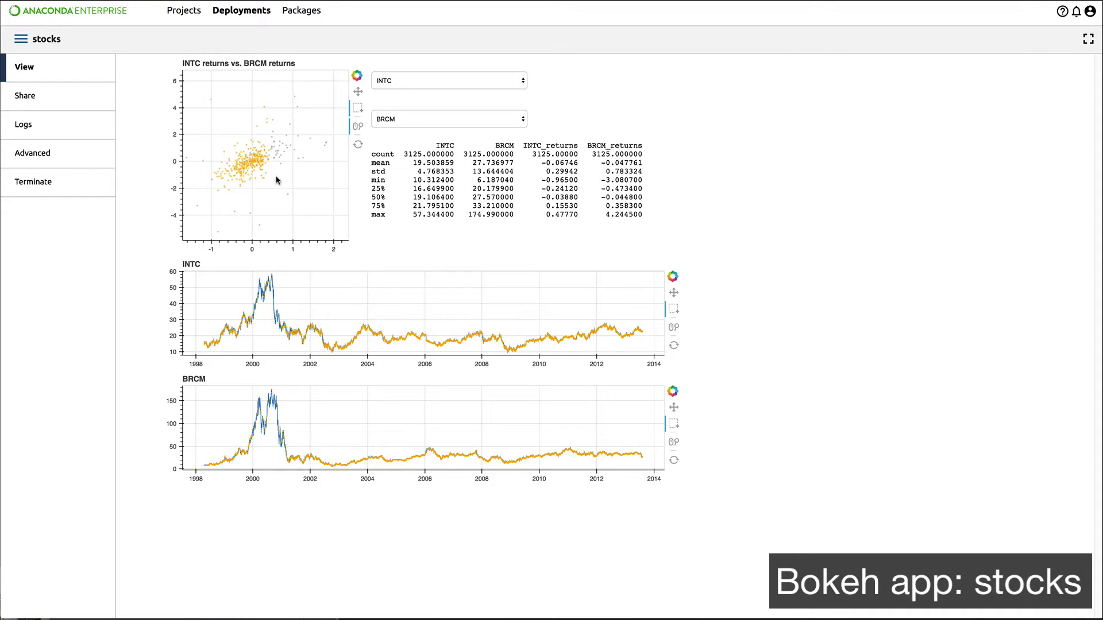
{"action": "left_click_drag", "start_coordinate": [239, 141], "coordinate": [299, 193]}
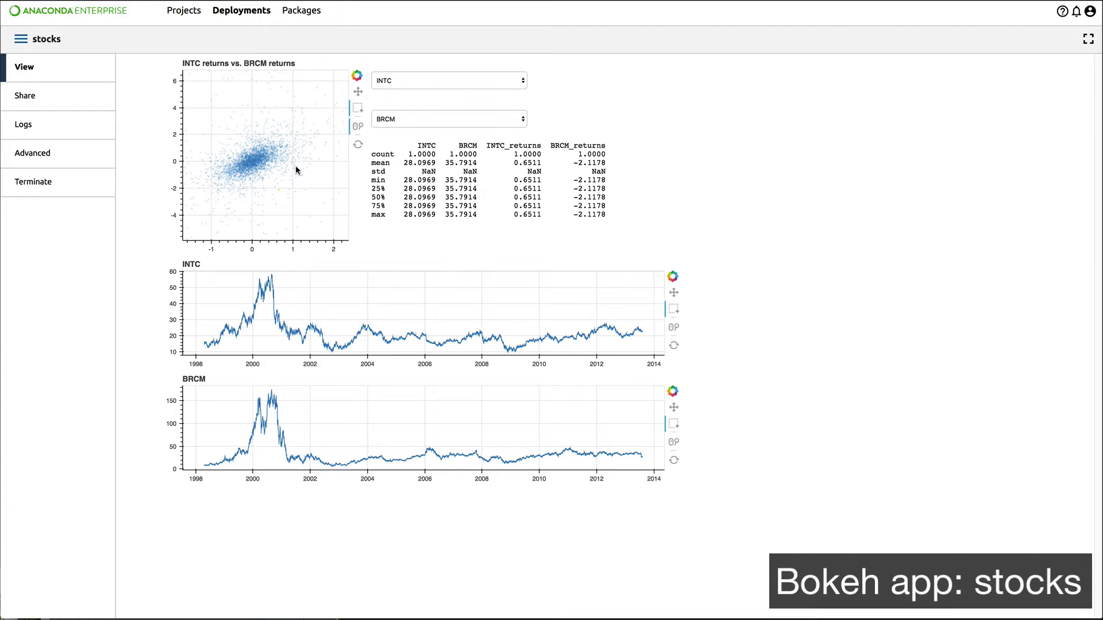
{"action": "left_click_drag", "start_coordinate": [247, 137], "coordinate": [302, 179]}
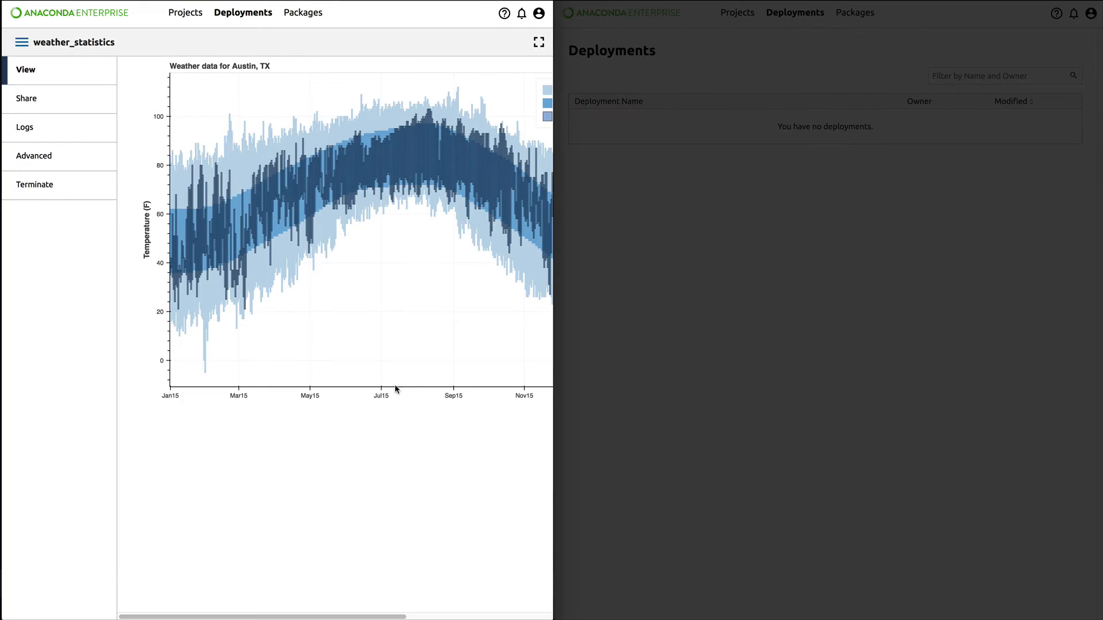
{"action": "mouse_move", "coordinate": [215, 601]}
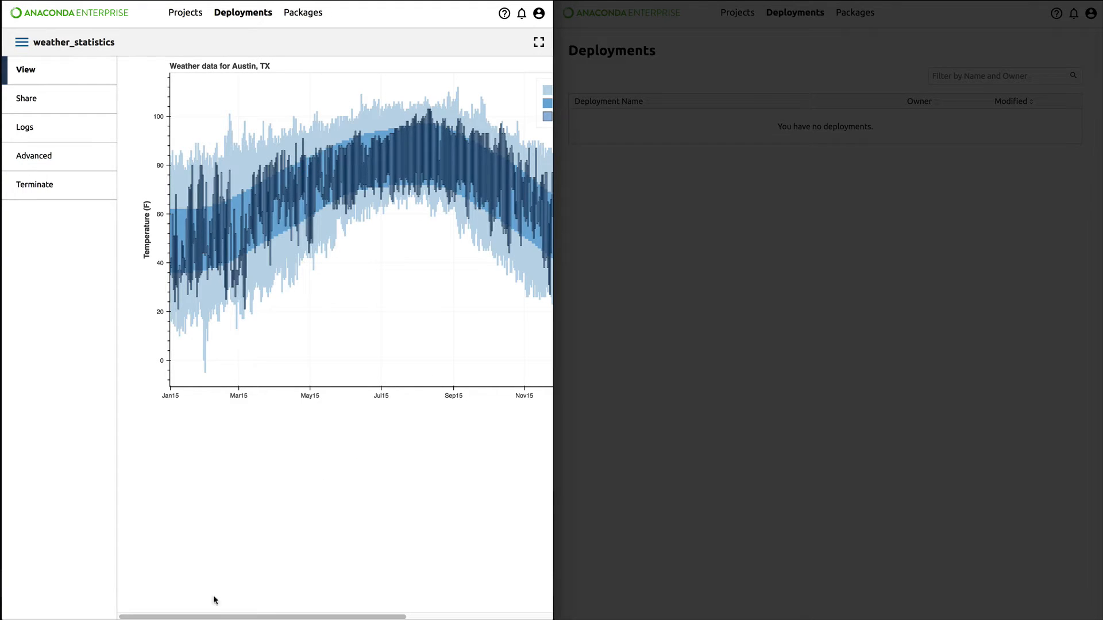
Share weather_statistics with user kris and refresh kris's deployments list.
{"action": "scroll", "scroll_direction": "right", "scroll_amount": 3}
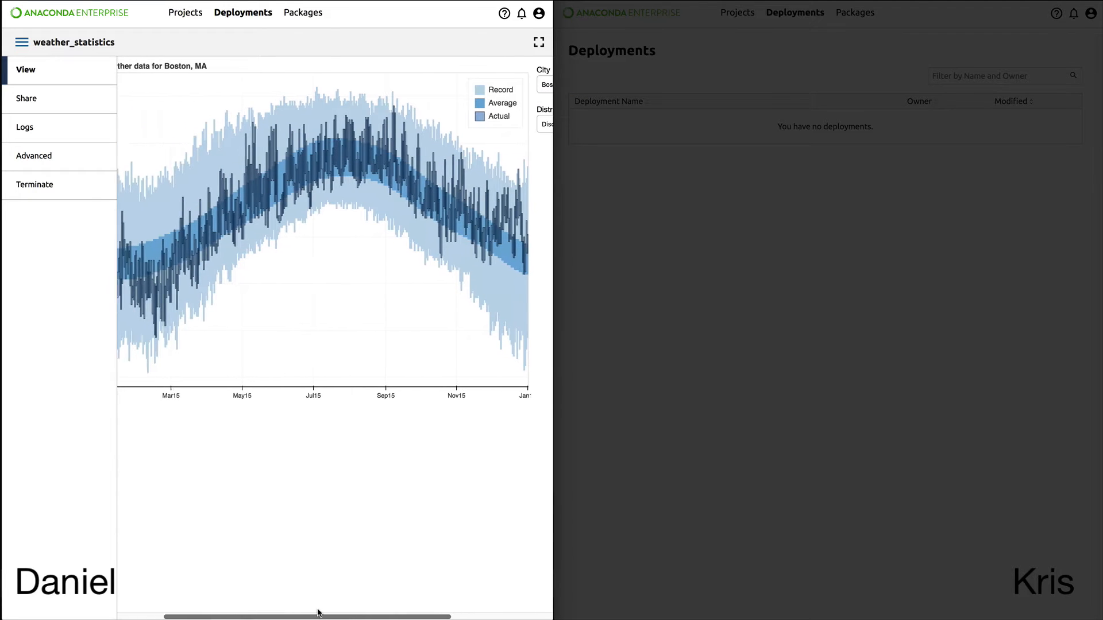
{"action": "left_click", "coordinate": [26, 99]}
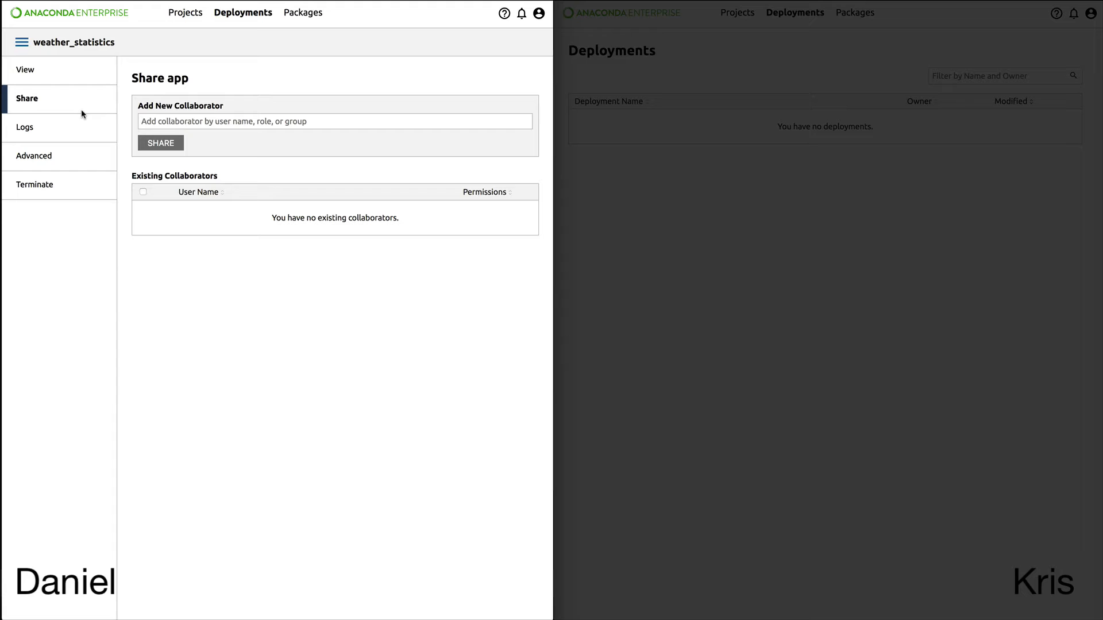
{"action": "type", "text": "kris"}
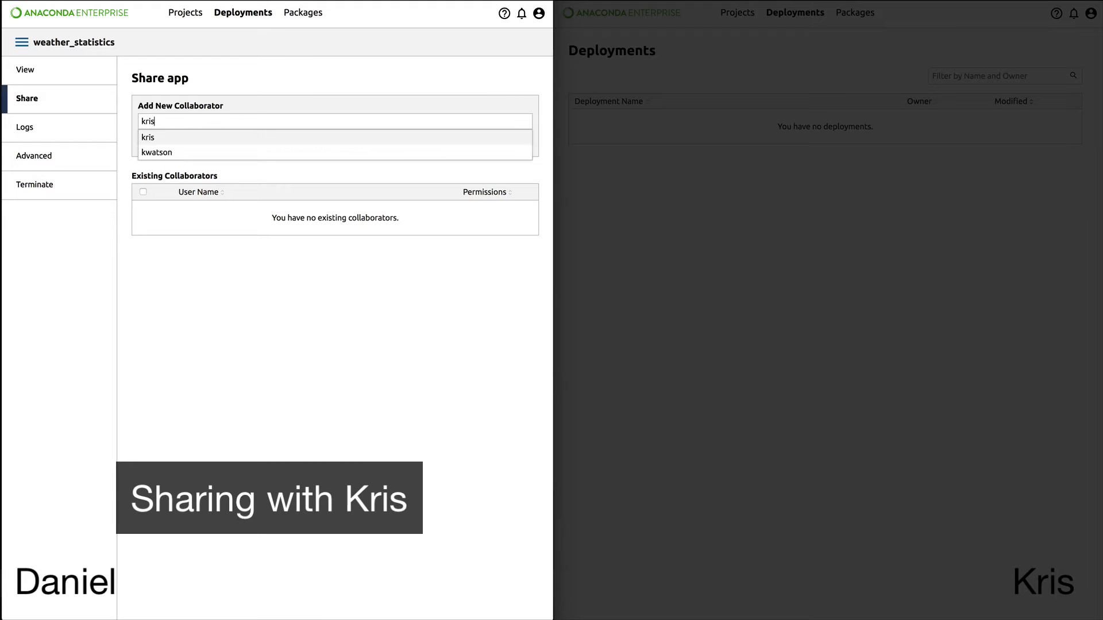
{"action": "left_click", "coordinate": [148, 137]}
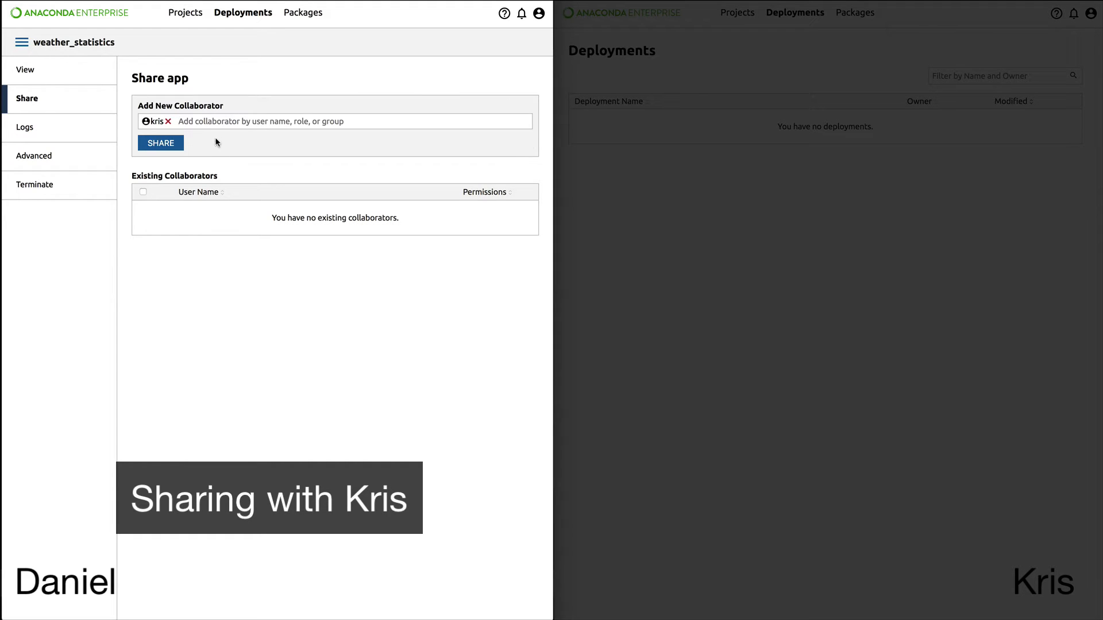
{"action": "left_click", "coordinate": [161, 142]}
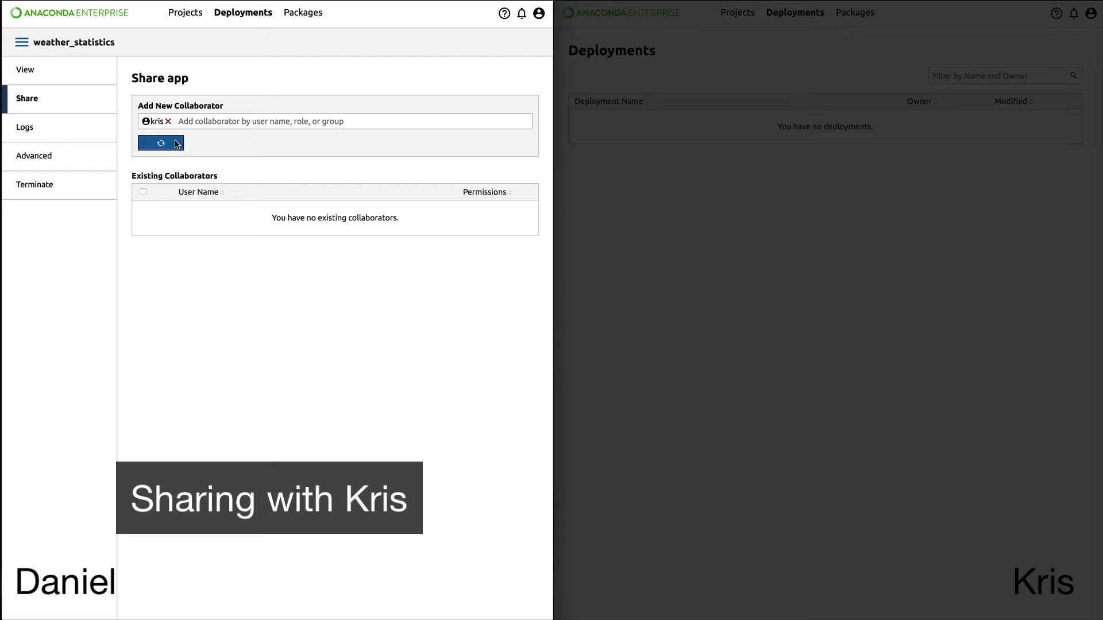
{"action": "left_click", "coordinate": [161, 142]}
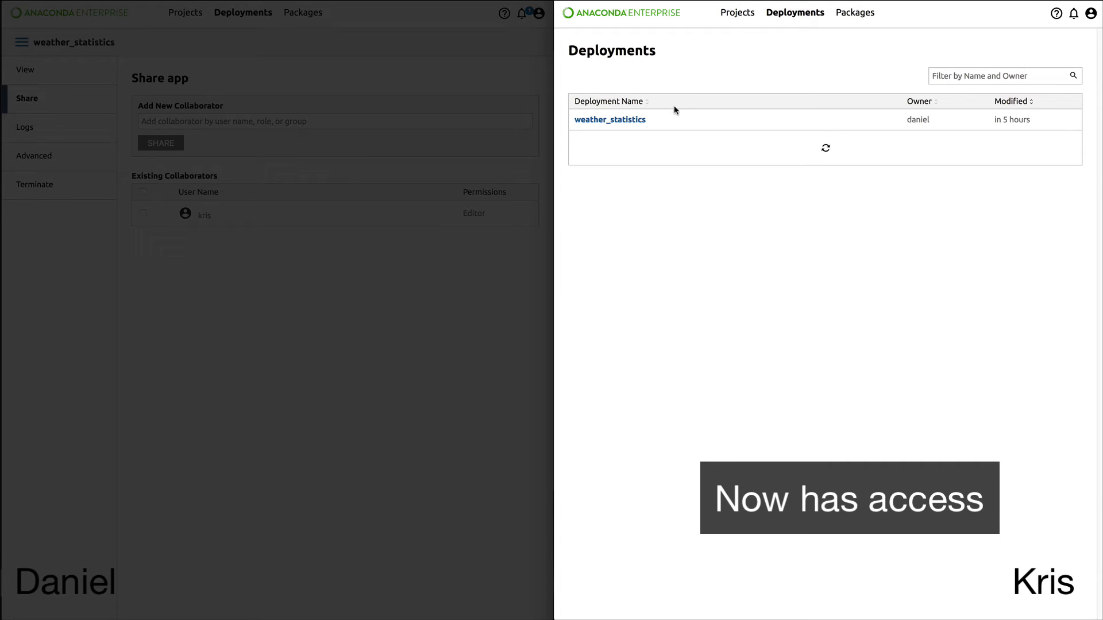
View weather_statistics as kris with Smoothed distribution, then revoke the collaborator's access.
{"action": "left_click", "coordinate": [609, 120]}
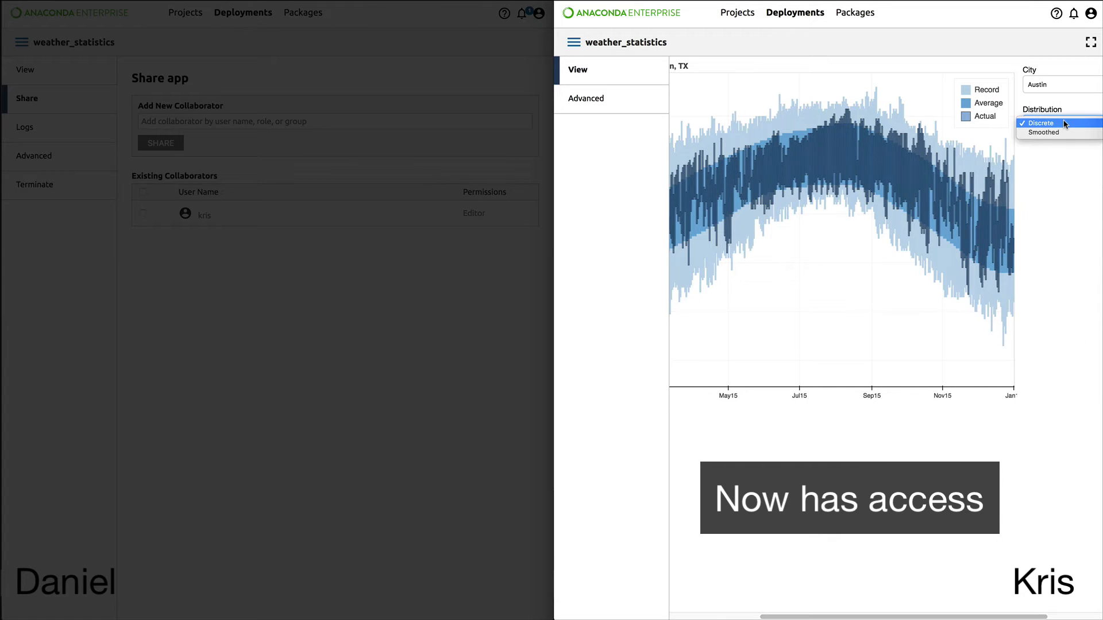
{"action": "left_click", "coordinate": [1041, 134]}
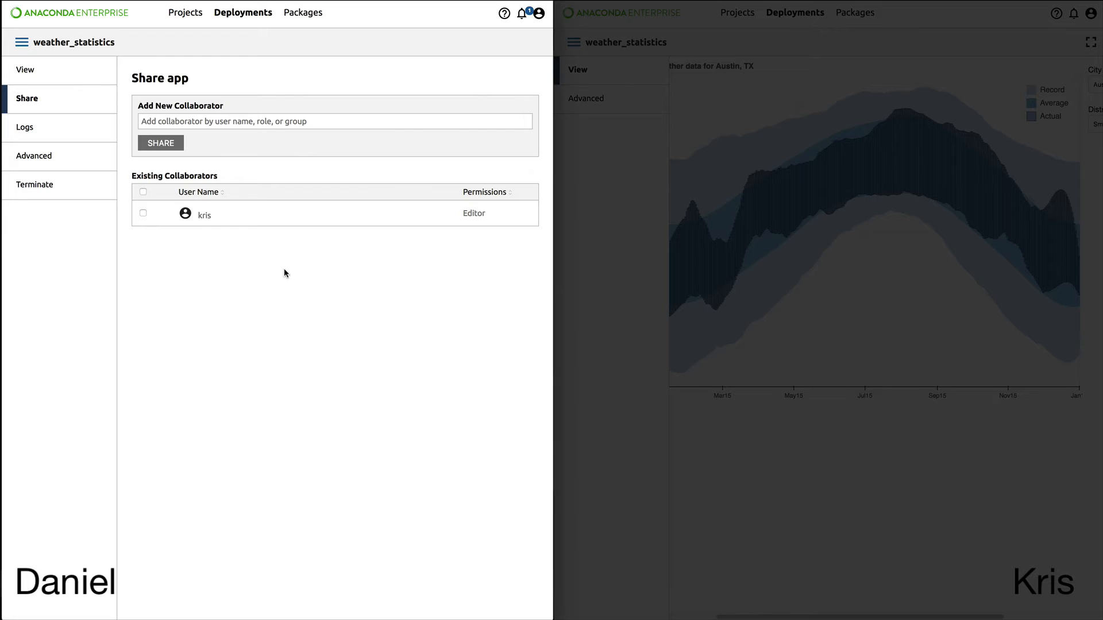
{"action": "left_click", "coordinate": [143, 229]}
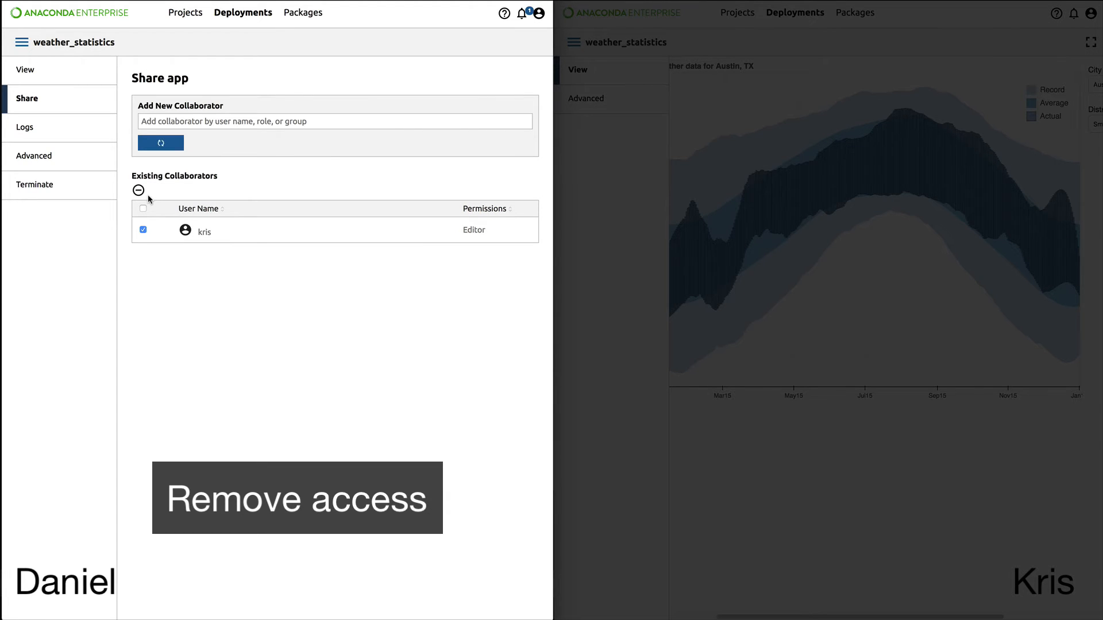
{"action": "left_click", "coordinate": [138, 190]}
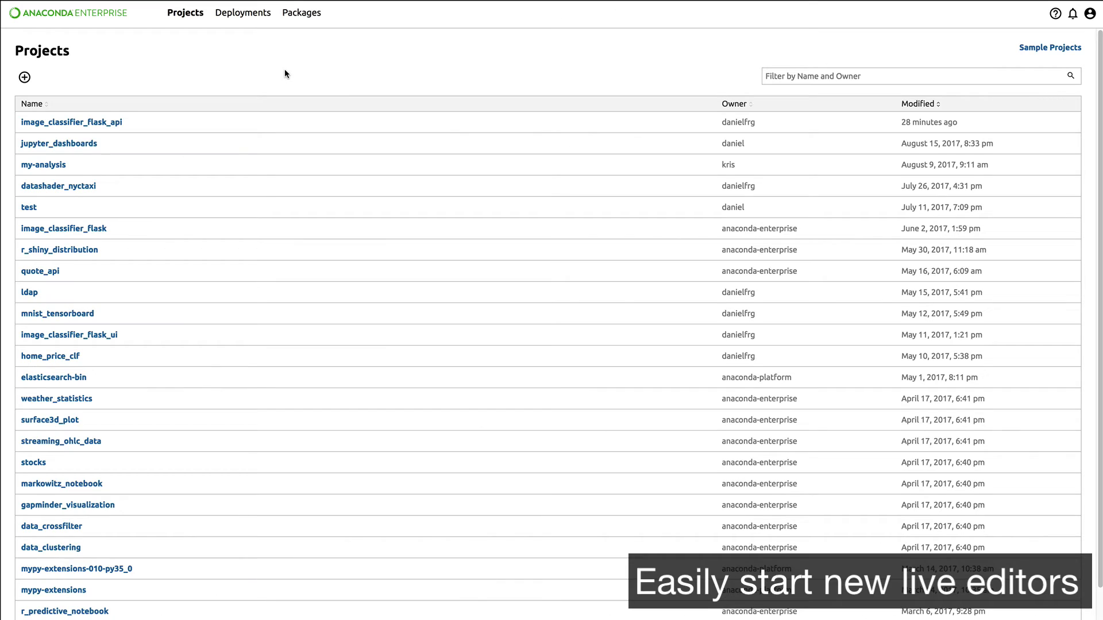
Create the 'analysis' project from the Minimal Python 3.6 template and view it.
{"action": "left_click", "coordinate": [23, 78]}
{"action": "type", "text": "analysis"}
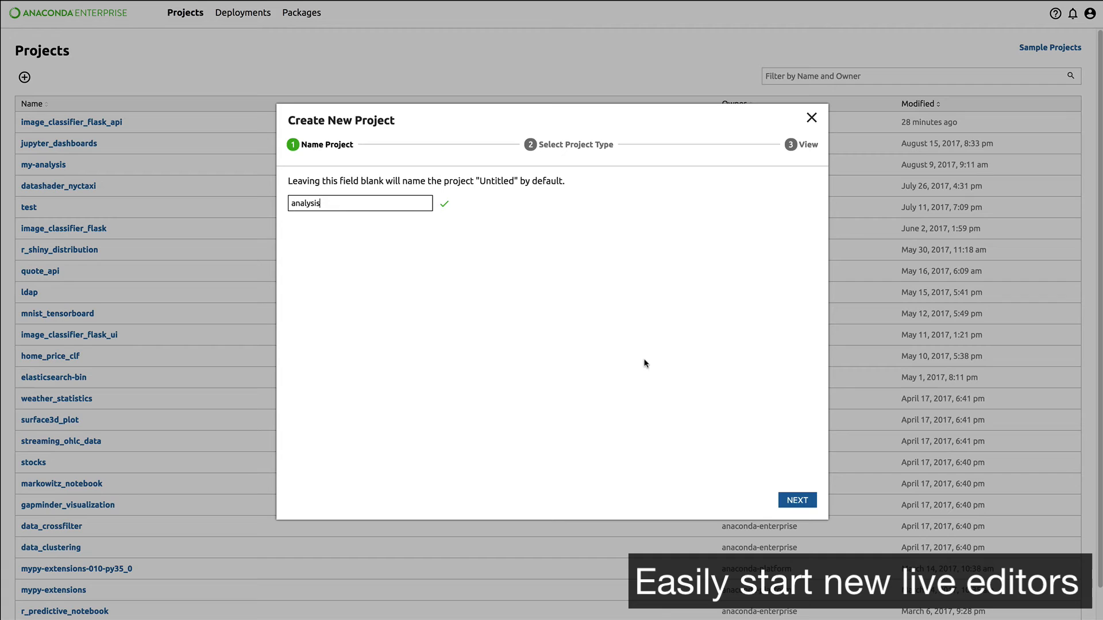
{"action": "left_click", "coordinate": [796, 499]}
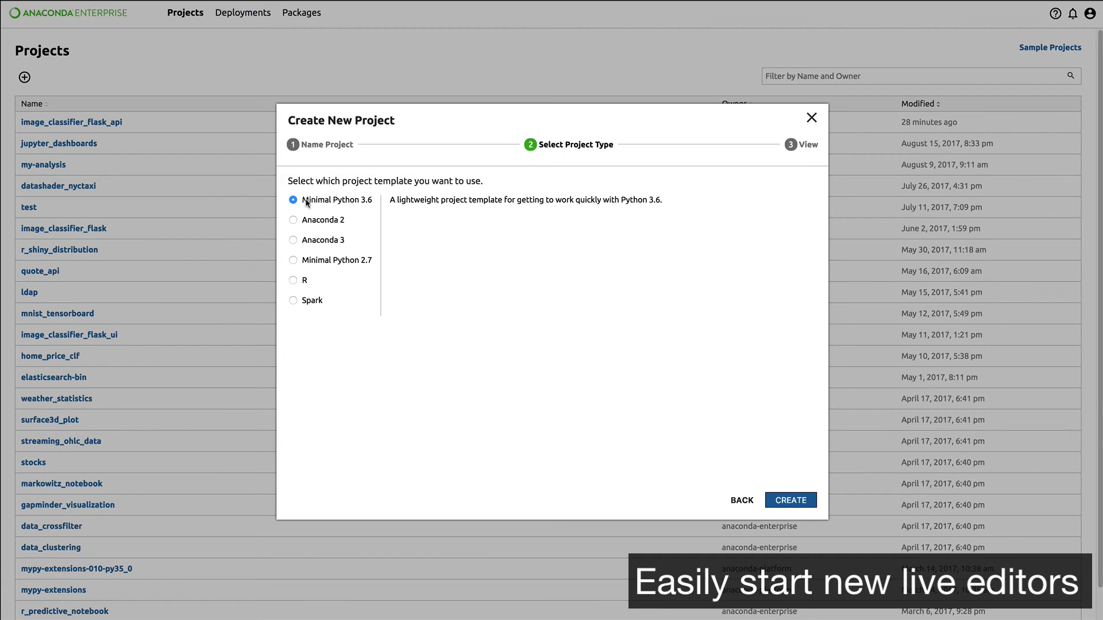
{"action": "left_click", "coordinate": [293, 241]}
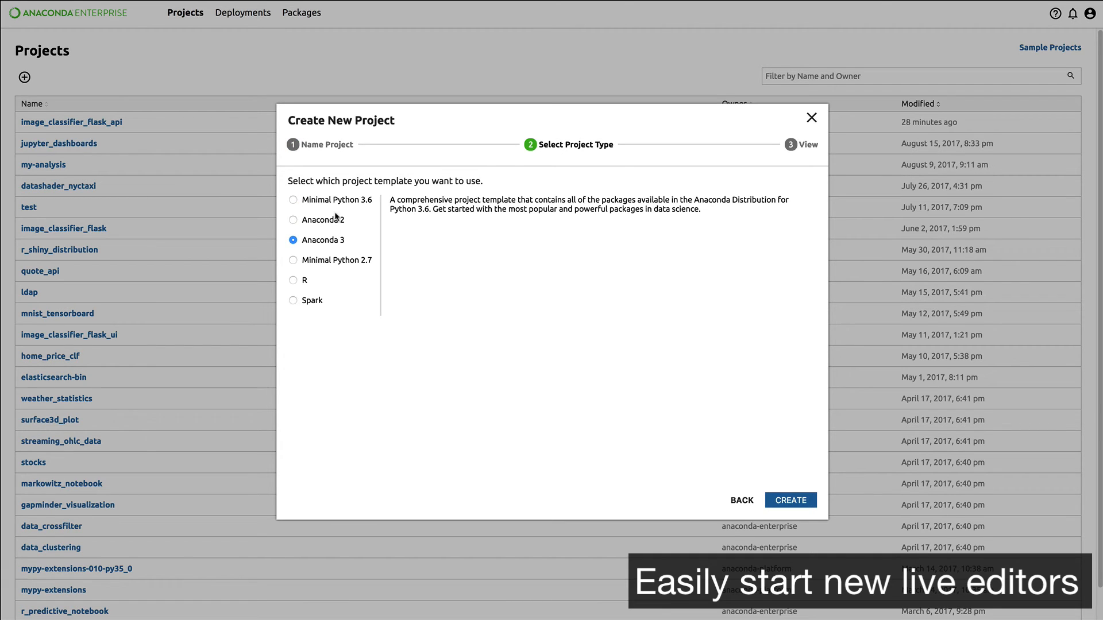
{"action": "left_click", "coordinate": [293, 200]}
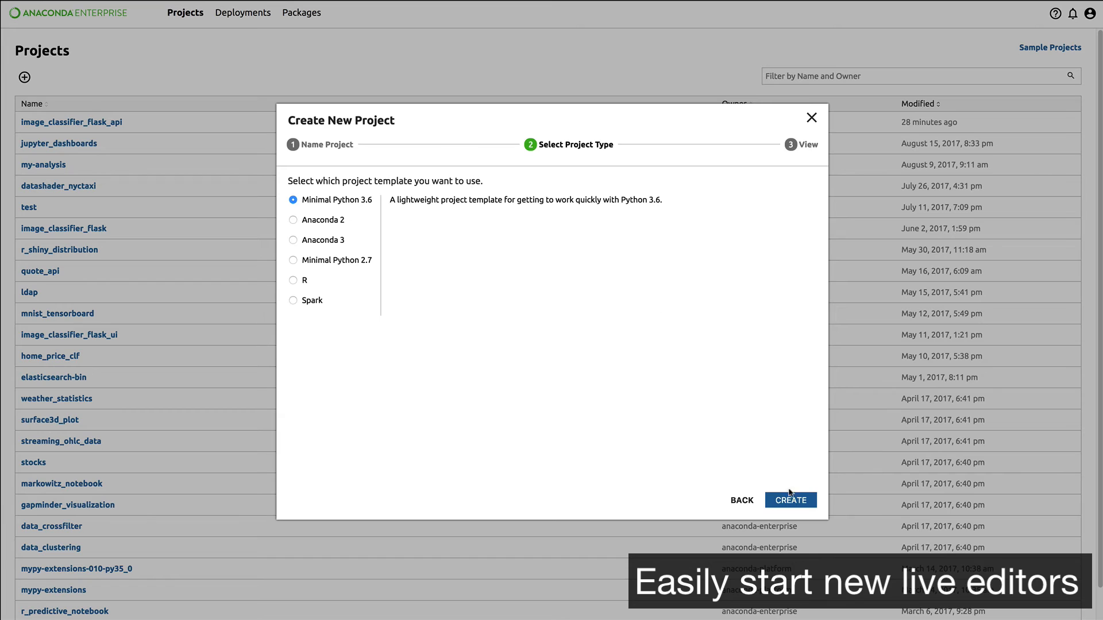
{"action": "left_click", "coordinate": [790, 501]}
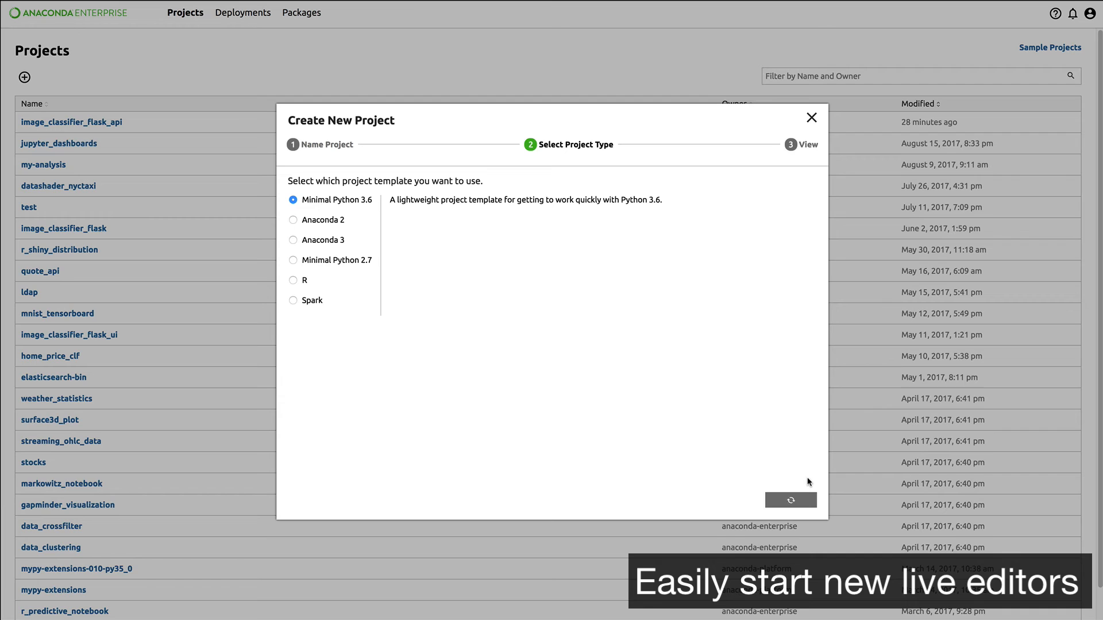
{"action": "left_click", "coordinate": [791, 500]}
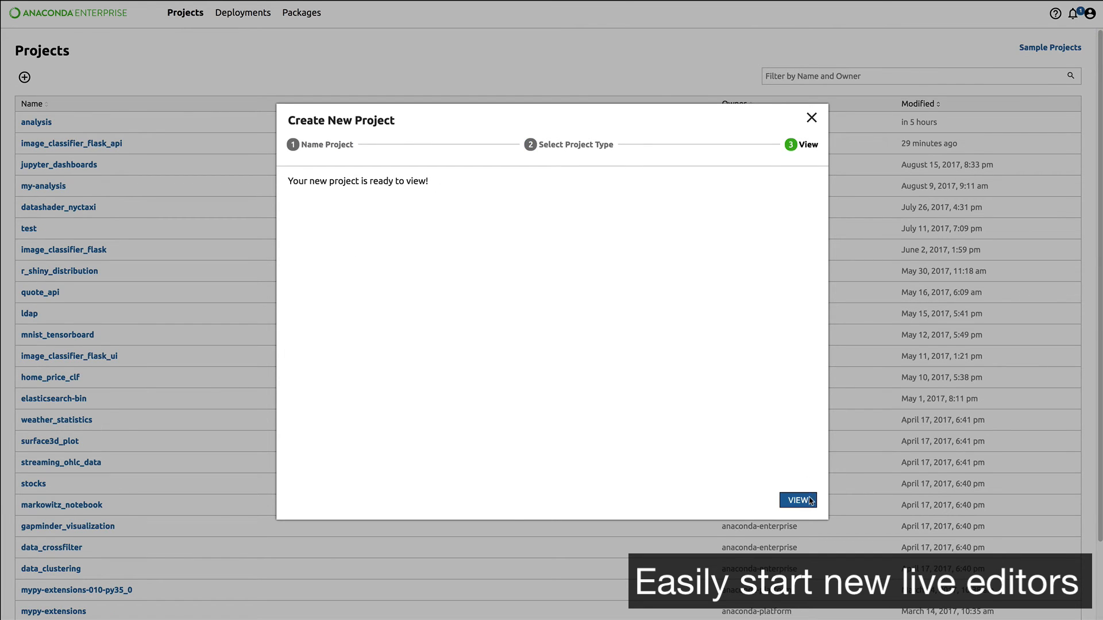
{"action": "left_click", "coordinate": [797, 500]}
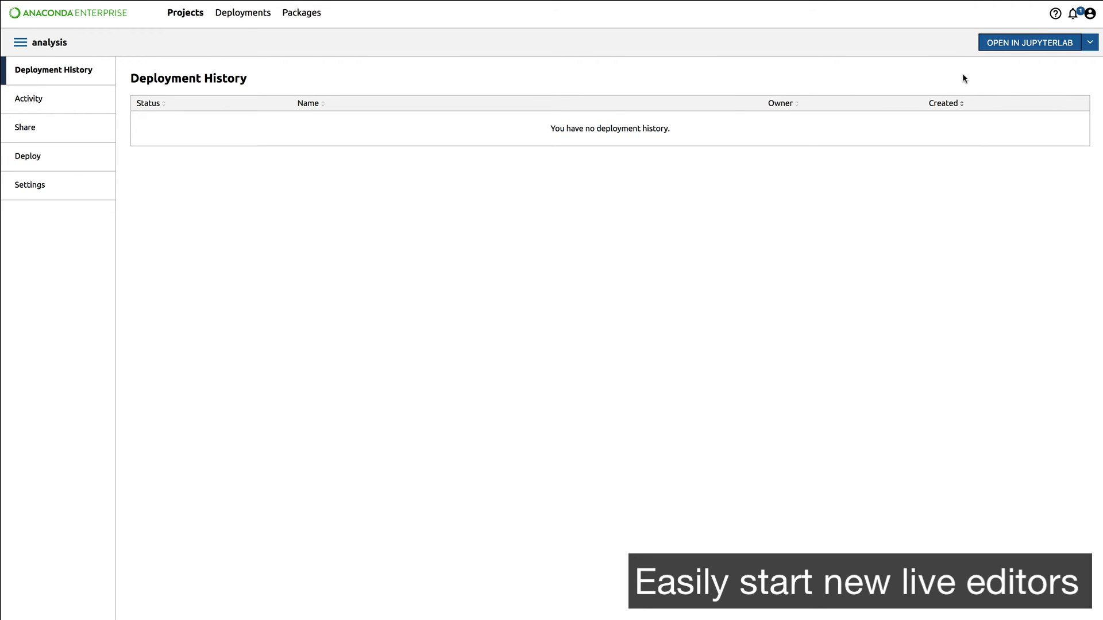
Launch JupyterLab and open pyspark.ipynb from the pyspark project.
{"action": "left_click", "coordinate": [1028, 43]}
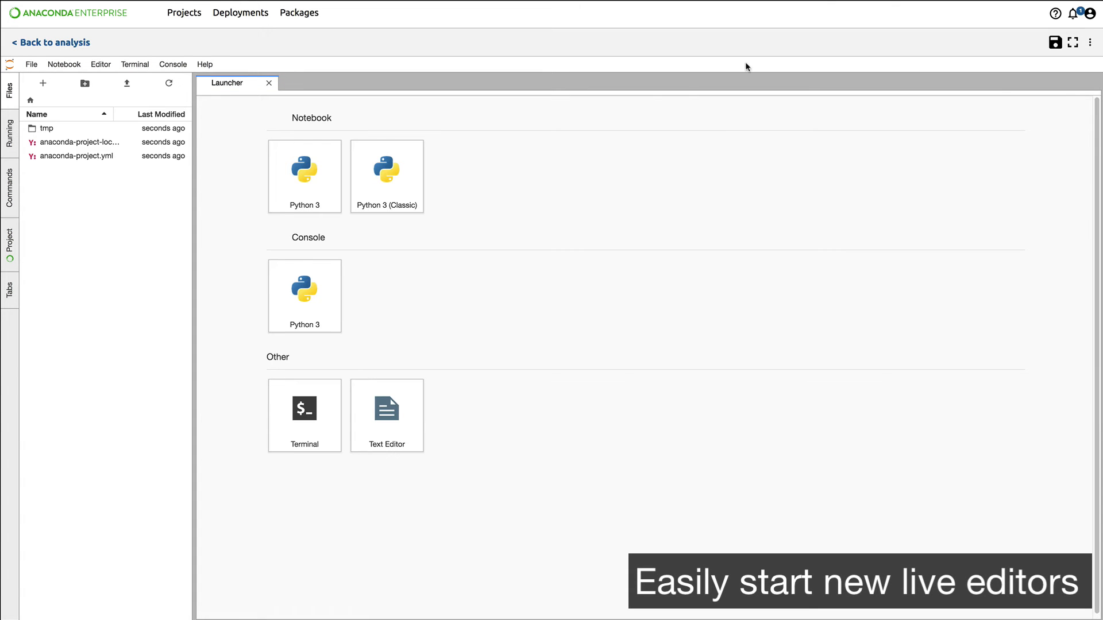
{"action": "left_click", "coordinate": [303, 176]}
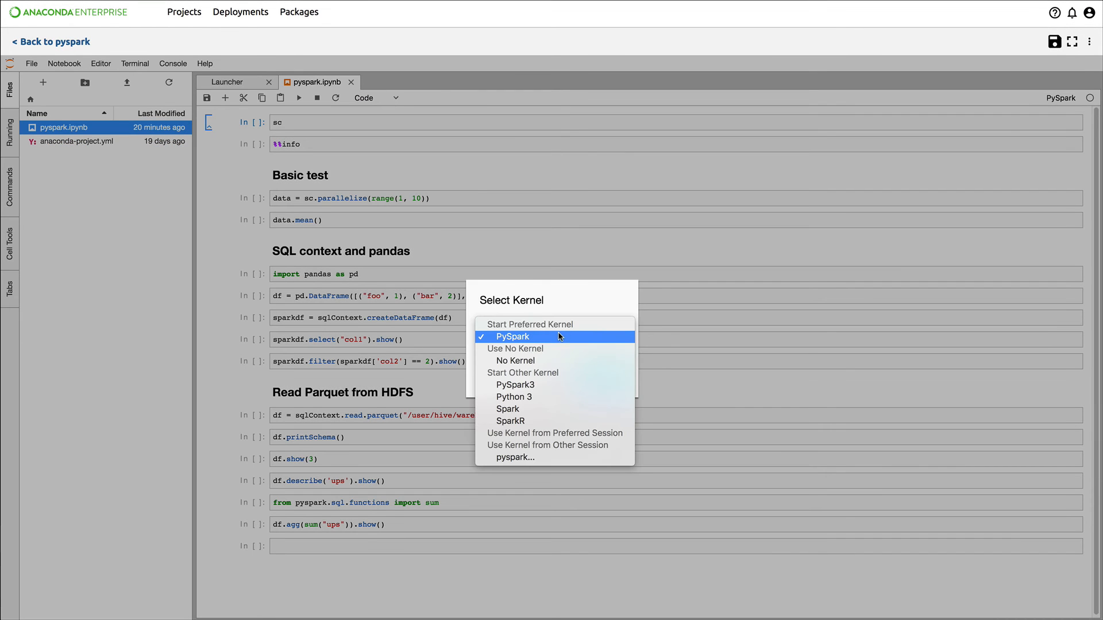
Select the PySpark kernel and run the cells loading reddit Parquet data and ups statistics.
{"action": "left_click", "coordinate": [512, 337]}
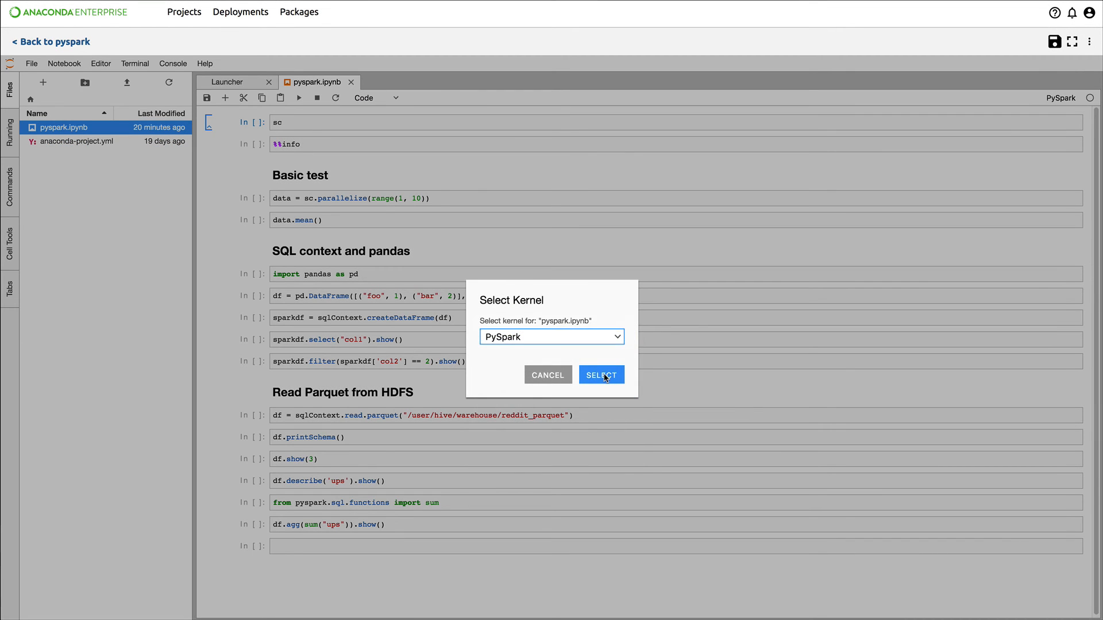
{"action": "left_click", "coordinate": [602, 375]}
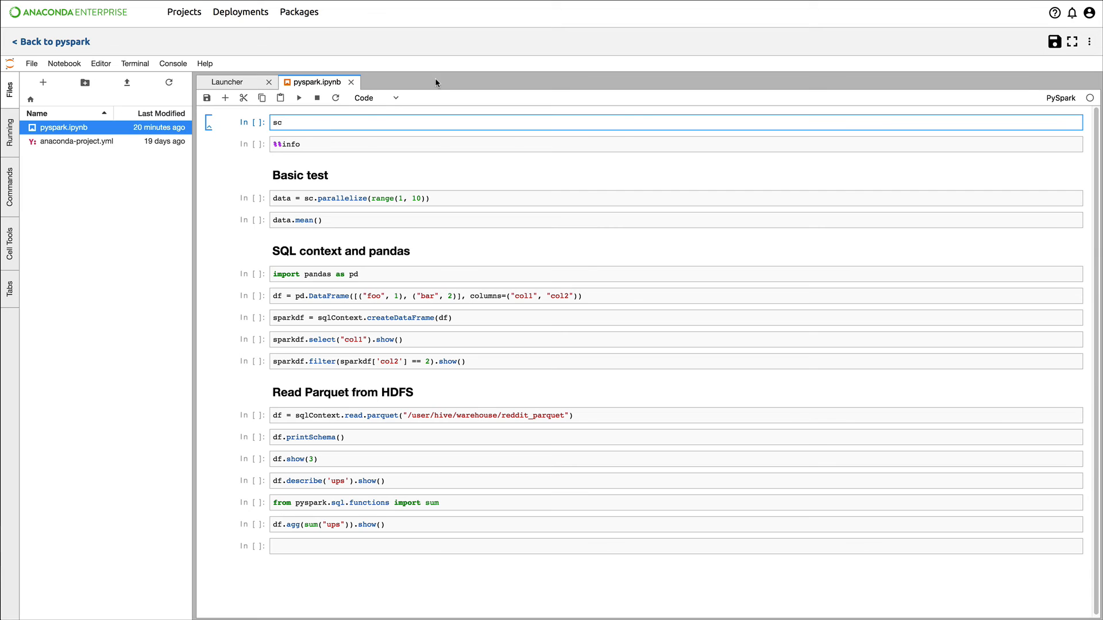
{"action": "left_click", "coordinate": [299, 98]}
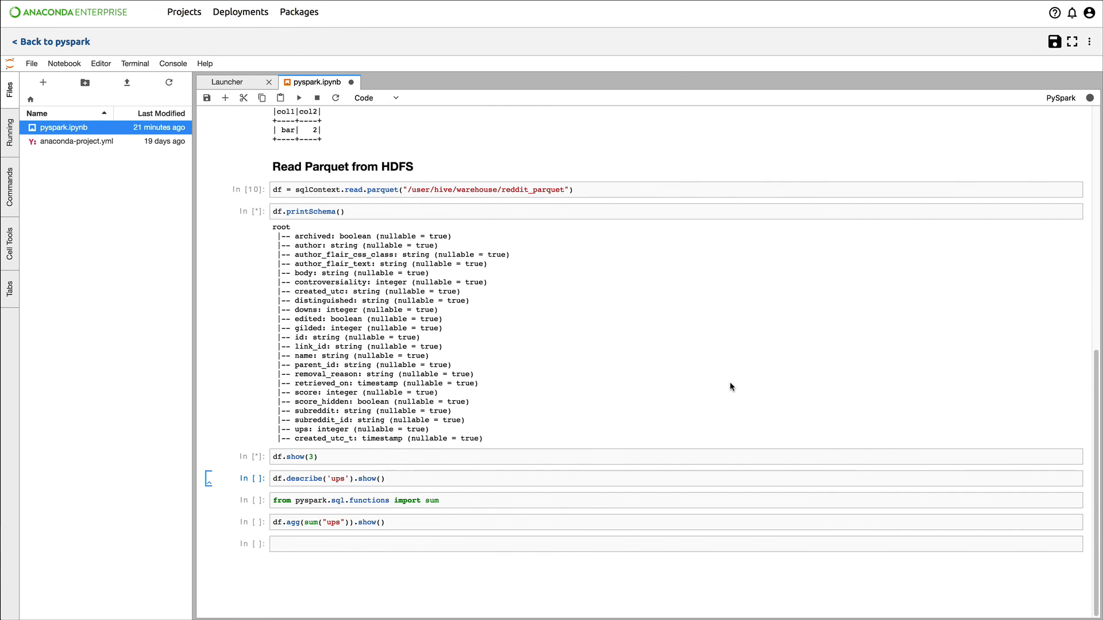
{"action": "left_click", "coordinate": [299, 98]}
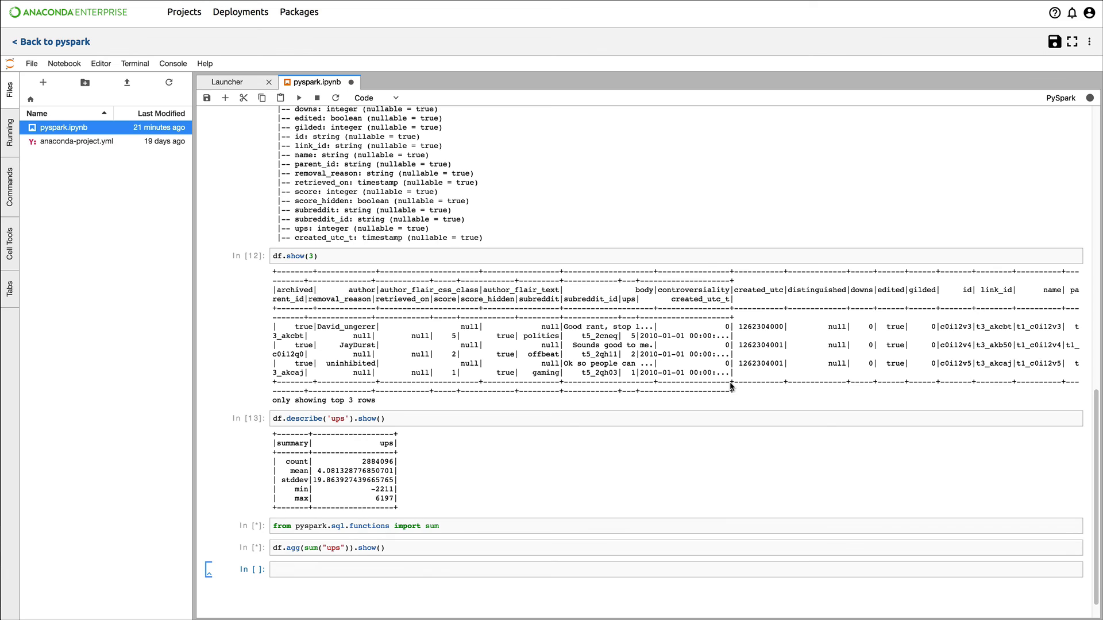
{"action": "scroll", "scroll_direction": "down", "scroll_amount": 3}
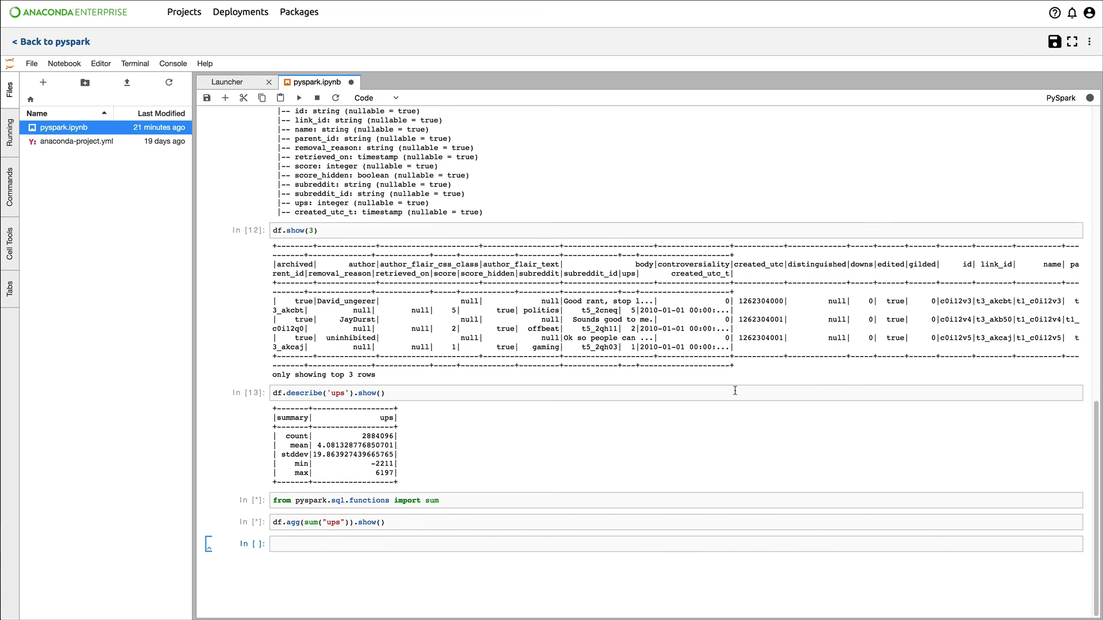